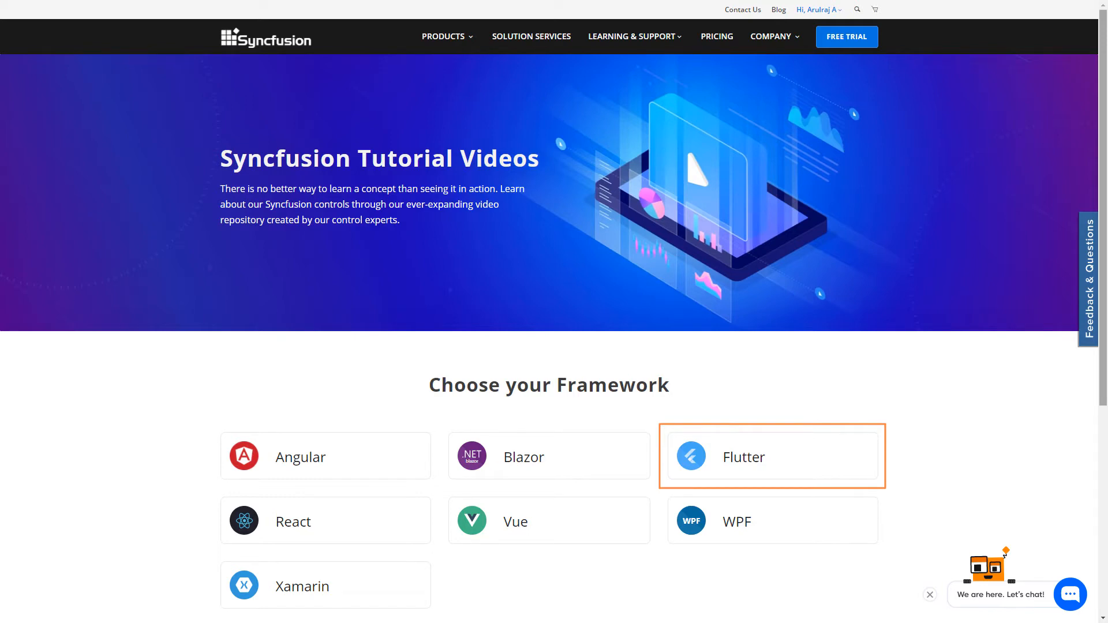
Step: Choose the Flutter card as the framework for the tutorial videos
left_click(771, 457)
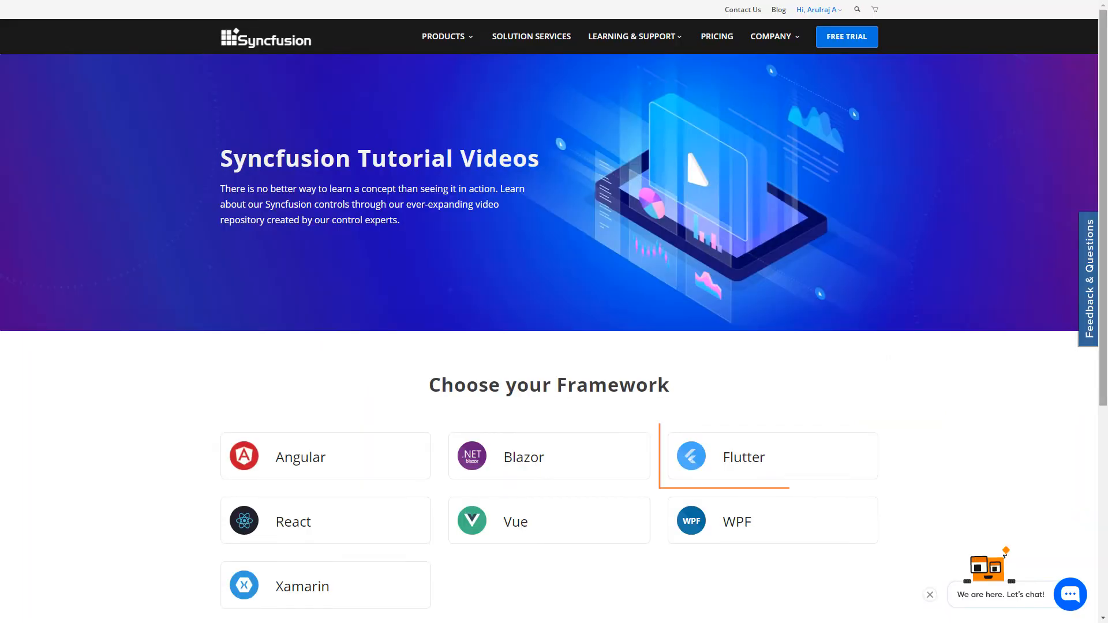
left_click(742, 457)
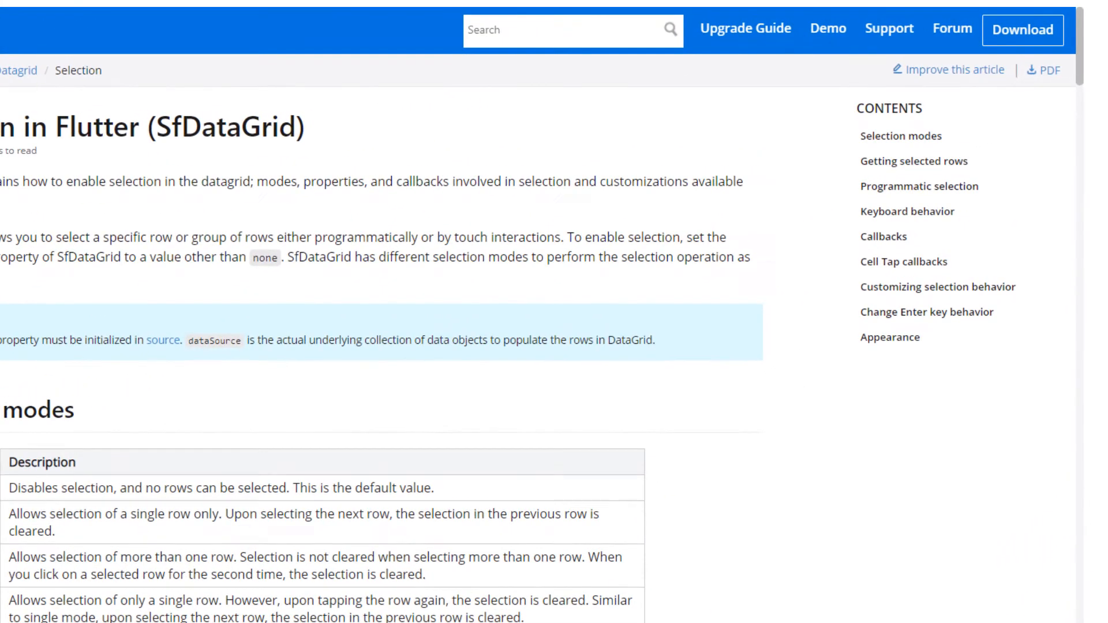
Step: Leave the Flutter DataGrid selection guide and search pub.dev for Syncfusion packages
left_click(572, 30)
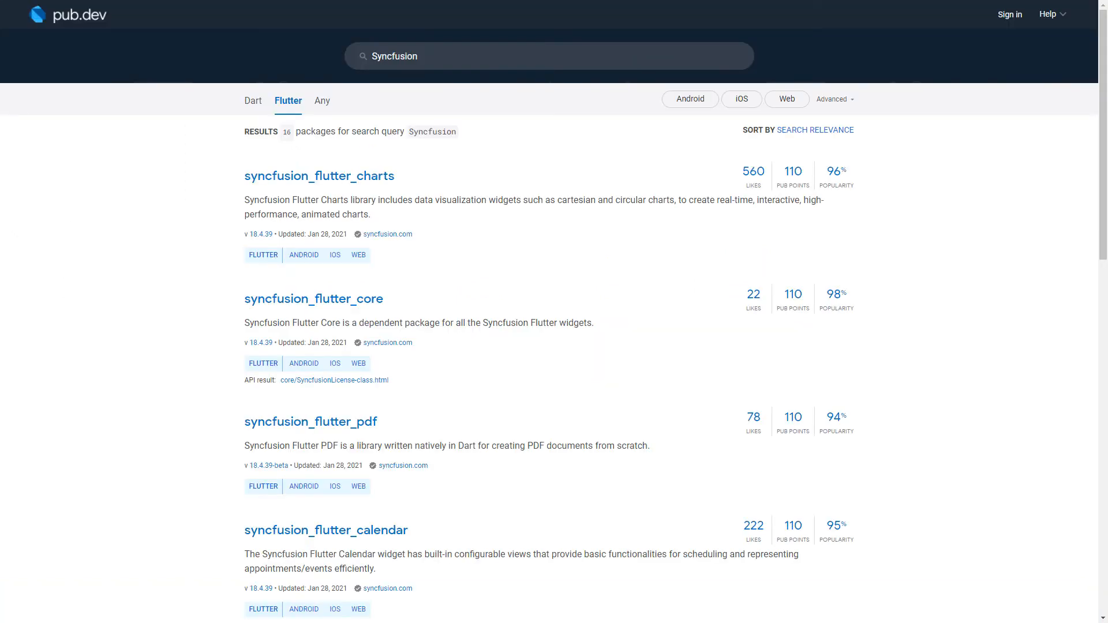
Step: Switch from the pub.dev Syncfusion results to the Syncfusion Flutter widgets product page
left_click(319, 176)
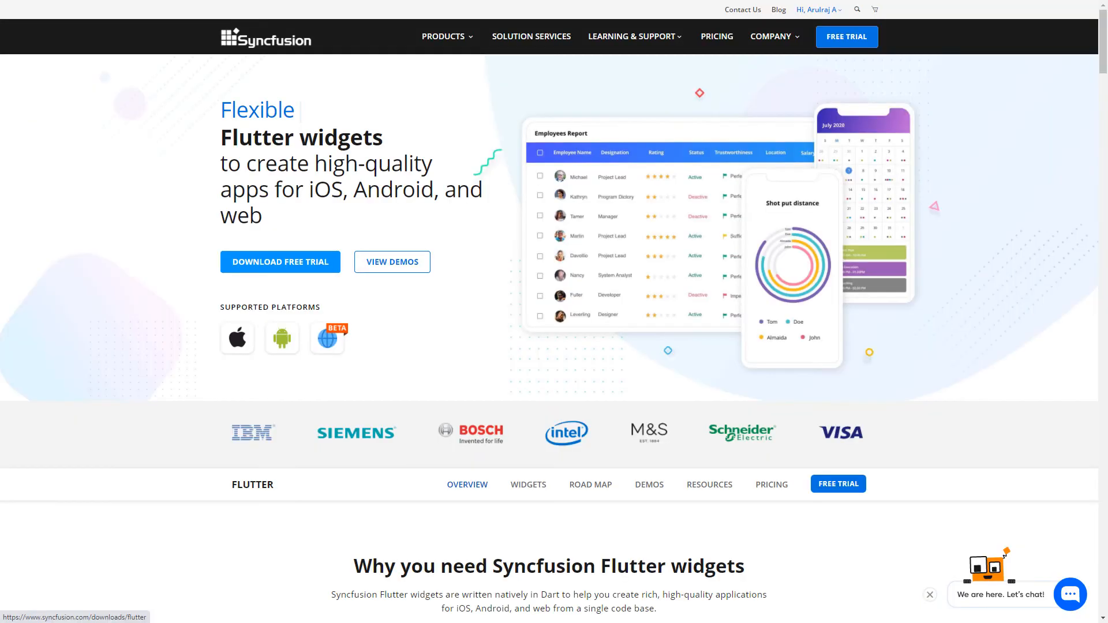
mouse_move(280, 262)
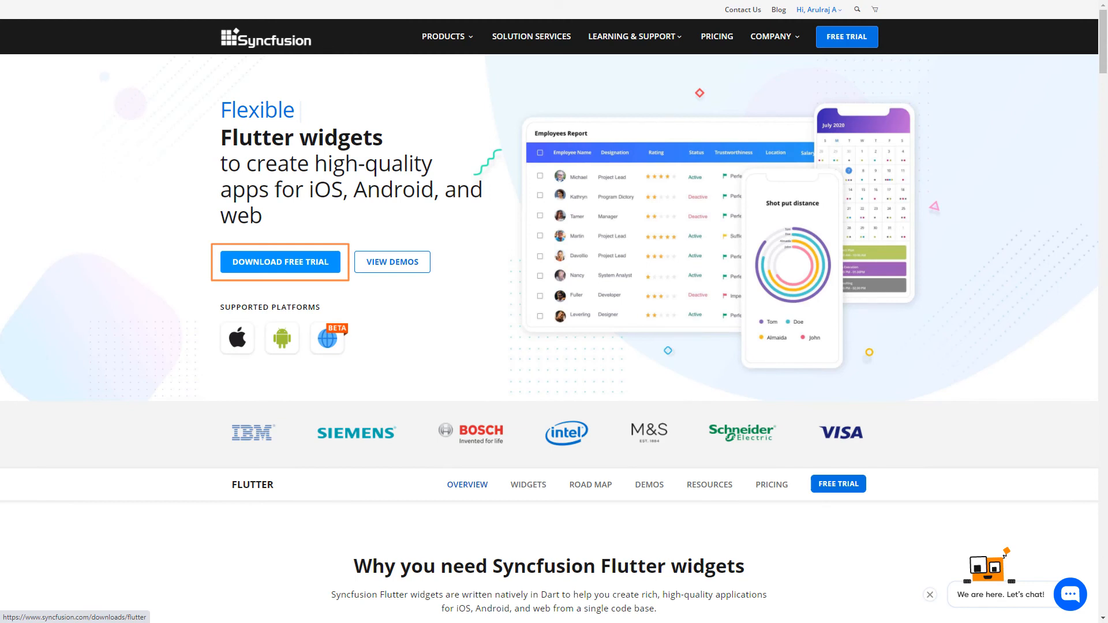